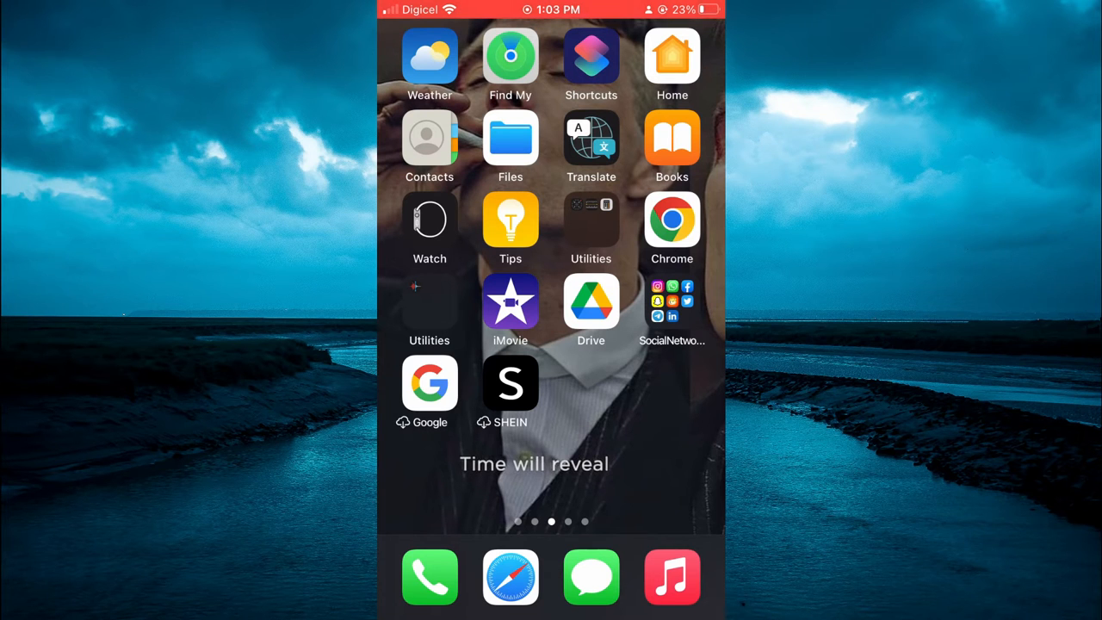
# Launch Google Drive and scroll the Home feed to find RPReplay_Final1660674291.MP4
pyautogui.click(591, 304)
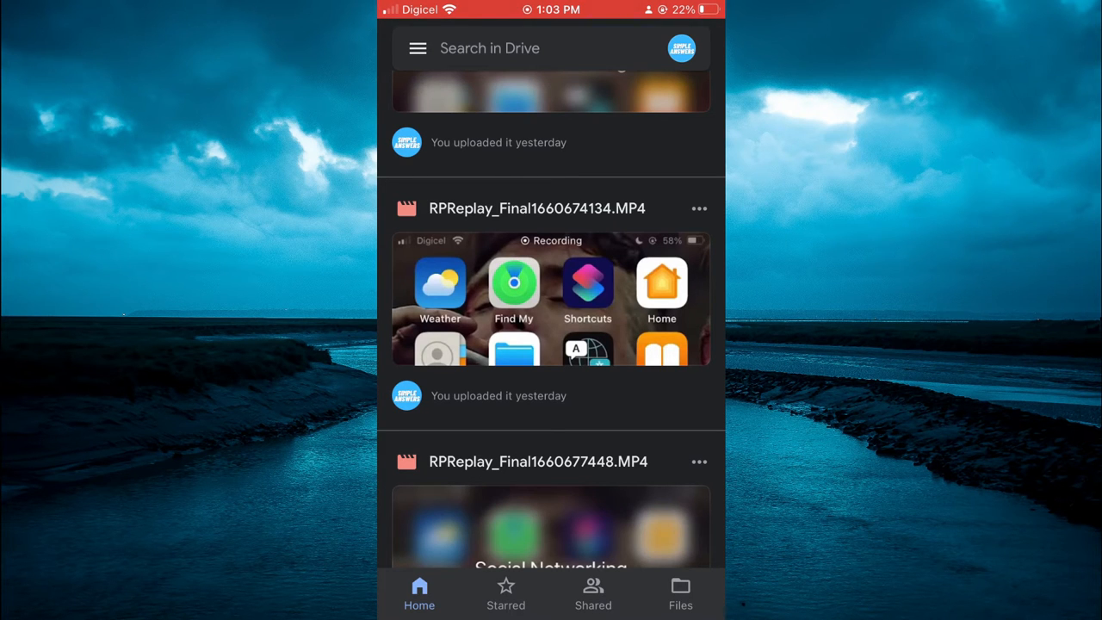
pyautogui.scroll(-3)
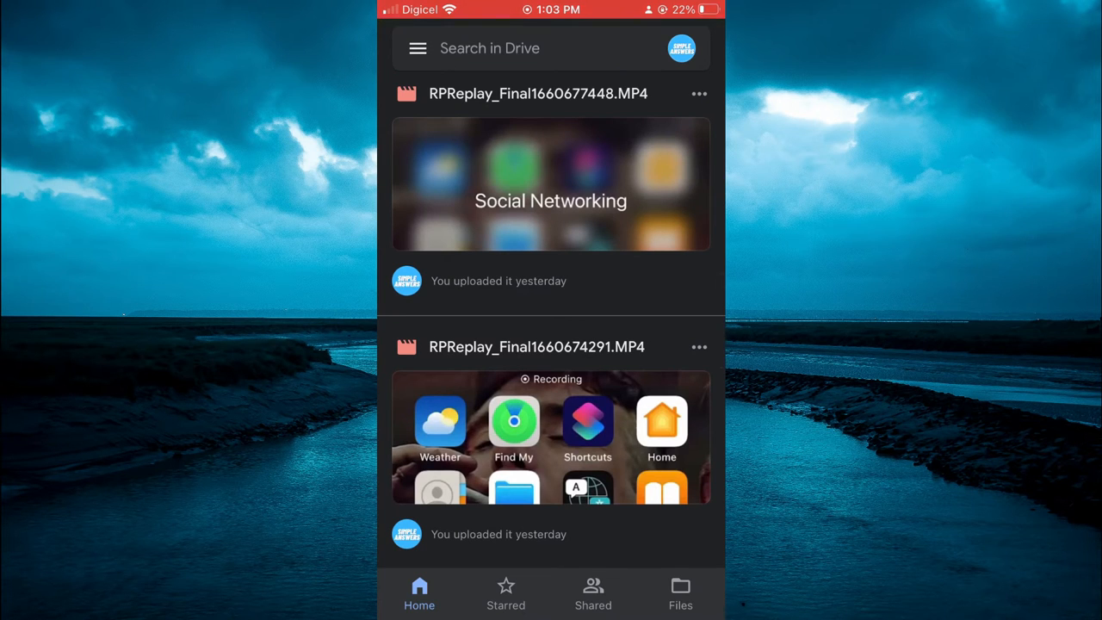
# Change the video's general access from Restricted to Anyone with the link
pyautogui.click(698, 347)
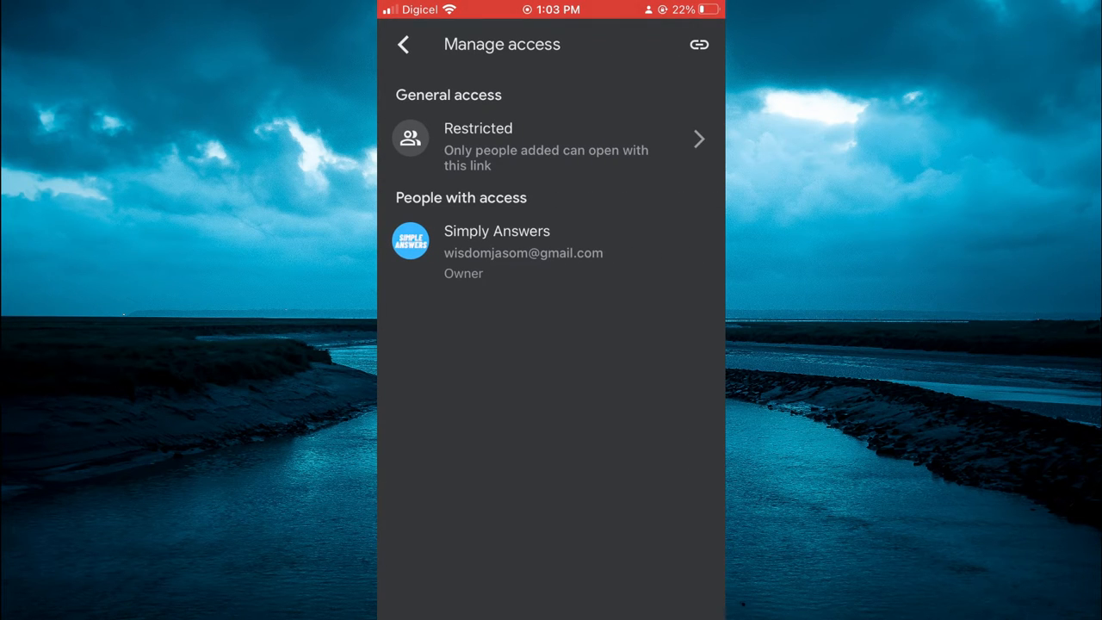
pyautogui.click(550, 139)
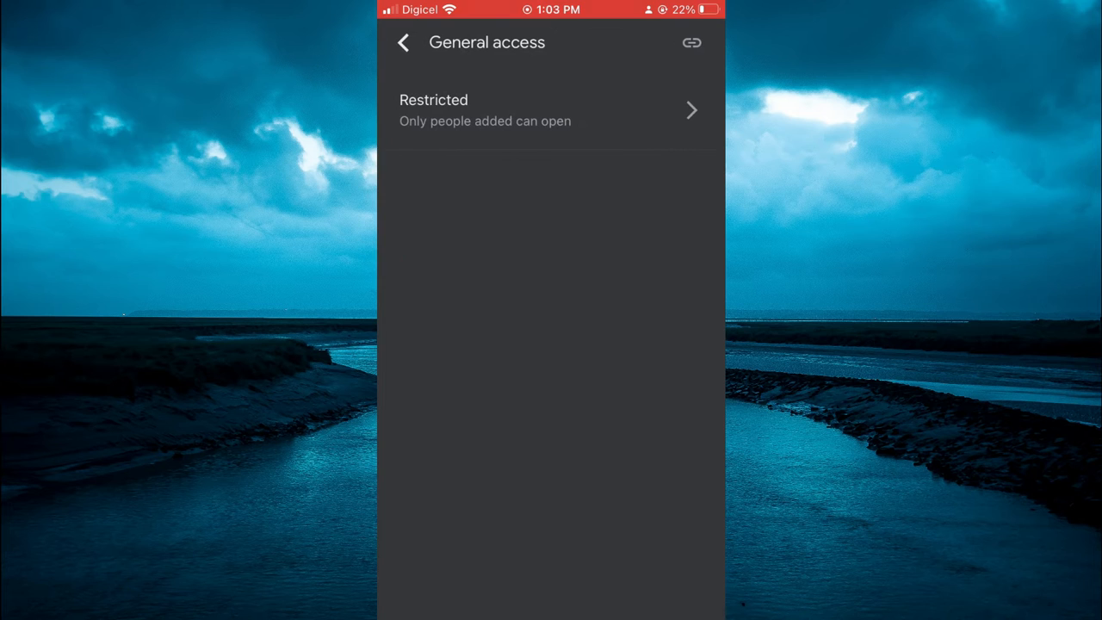
pyautogui.click(551, 110)
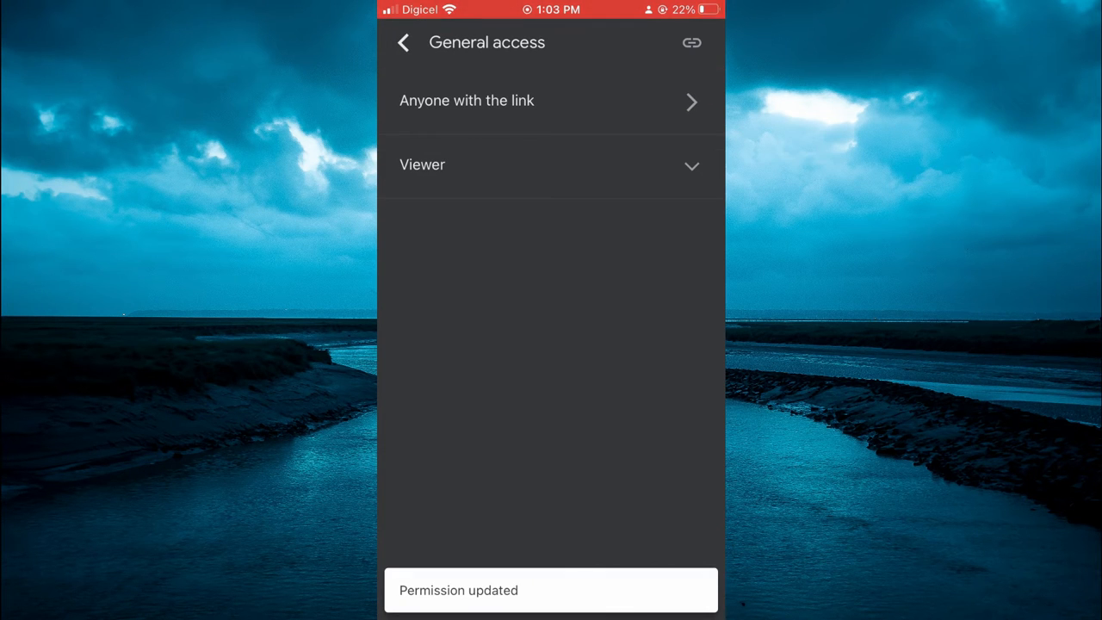
pyautogui.click(403, 42)
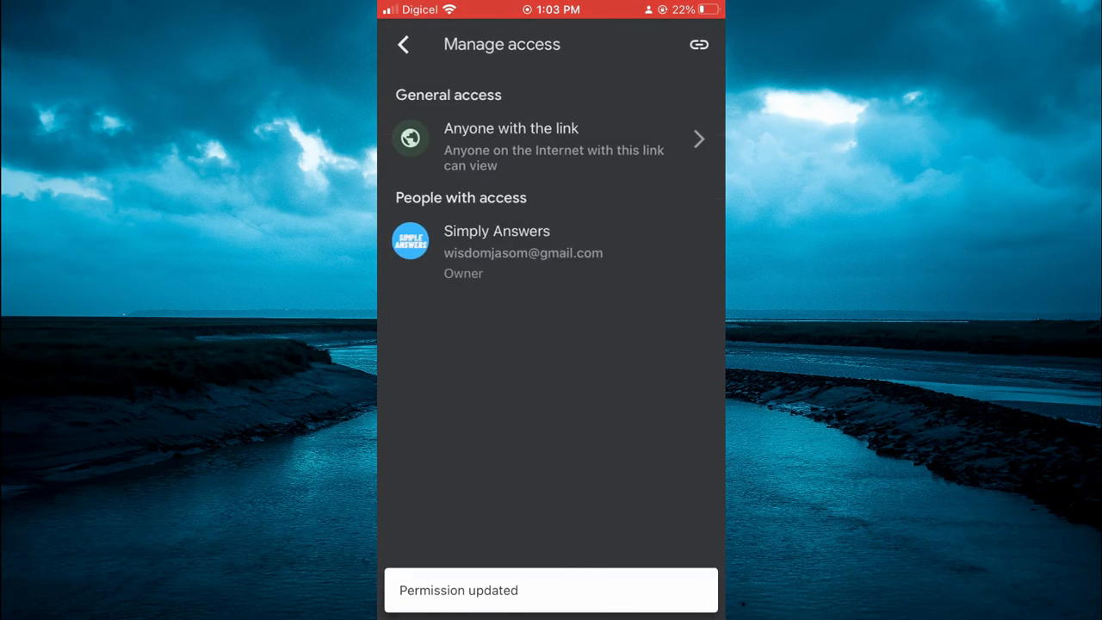
# Copy the video's link from its menu, then return to the phone's home screen
pyautogui.click(402, 44)
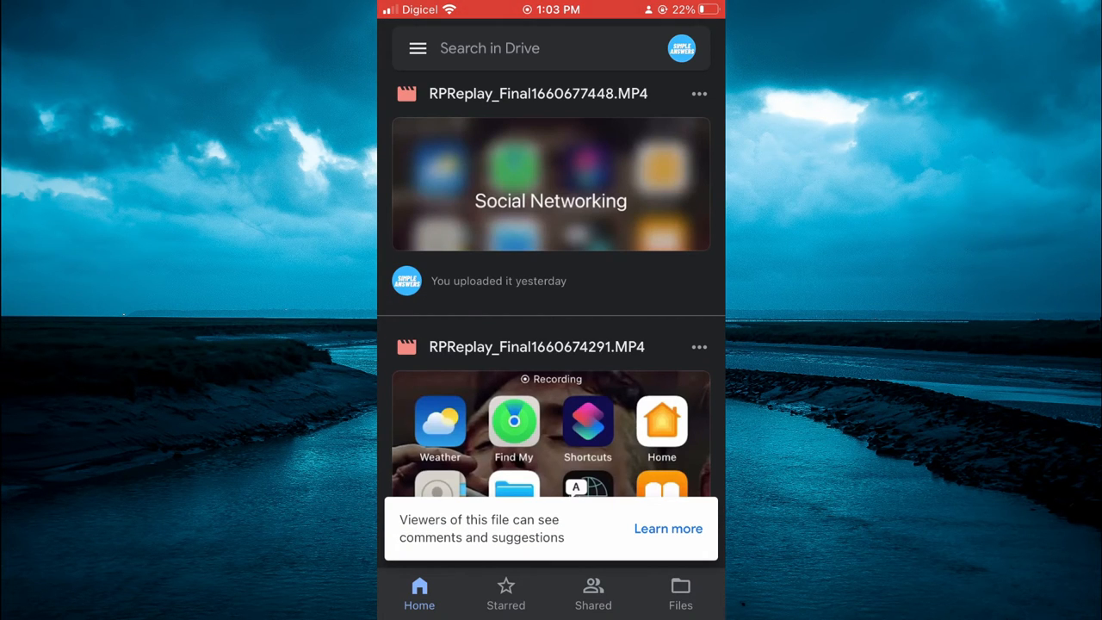
pyautogui.click(699, 347)
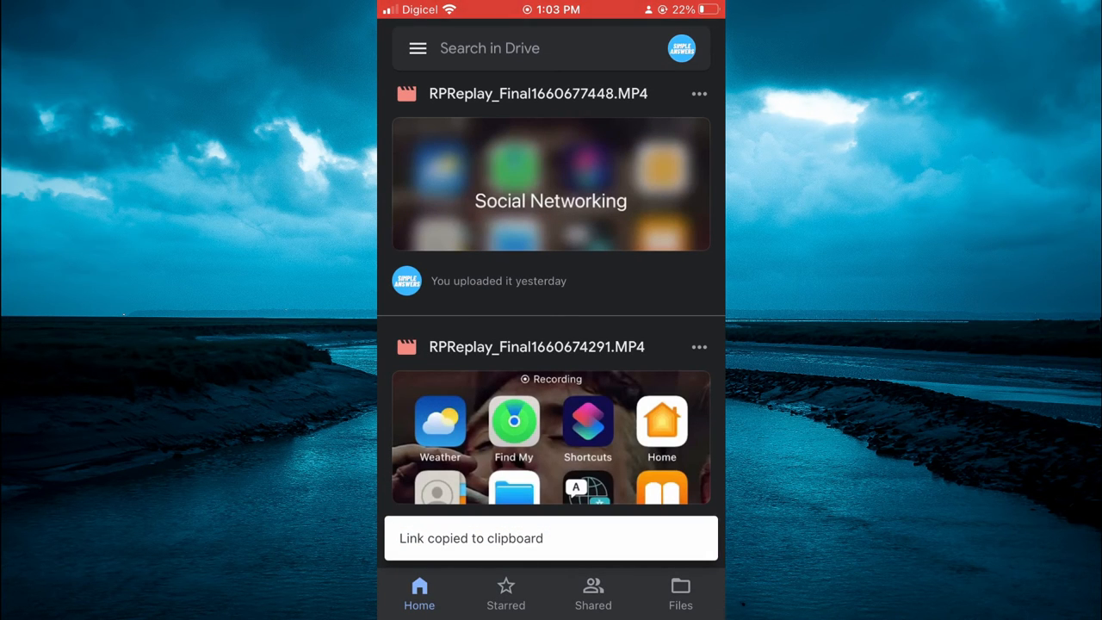
pyautogui.press('home')
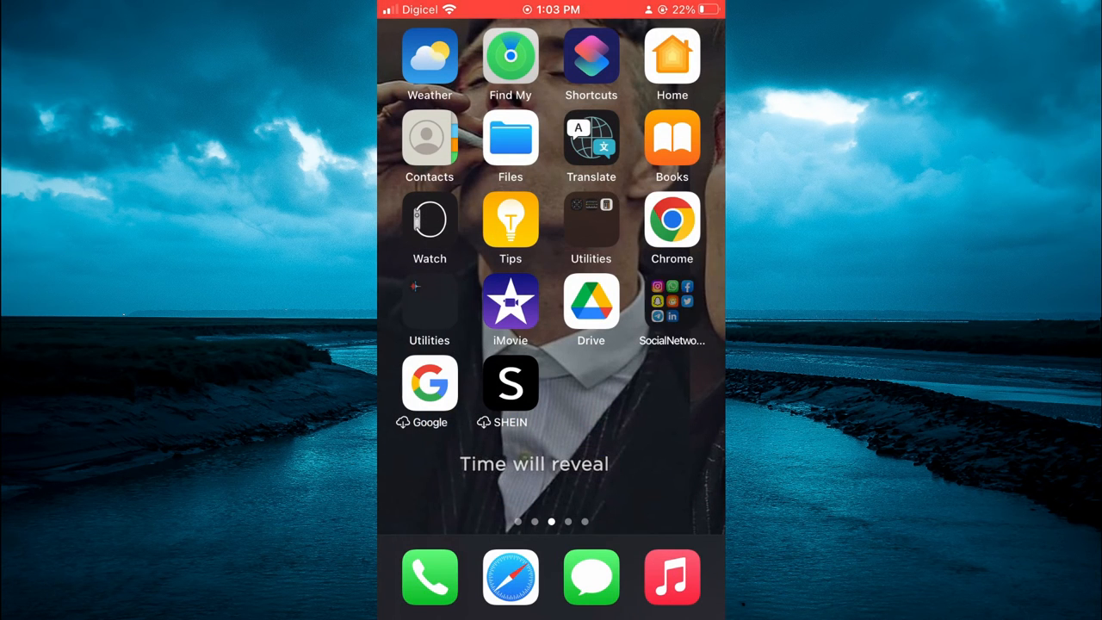
# Launch Facebook from the Social Networking folder to start a new post
pyautogui.click(672, 310)
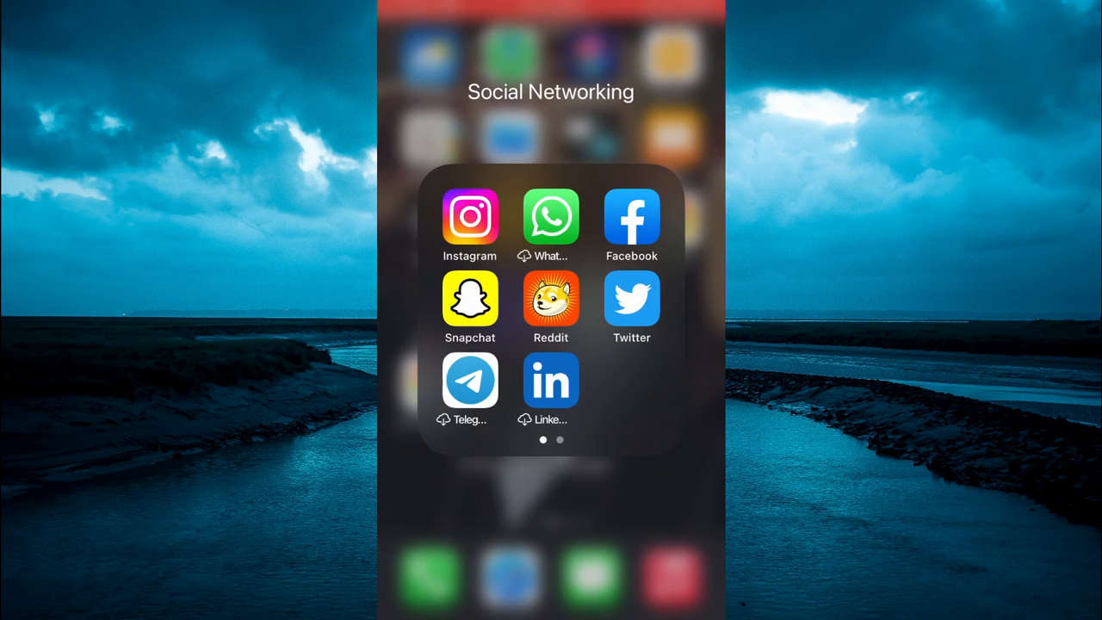
pyautogui.click(631, 218)
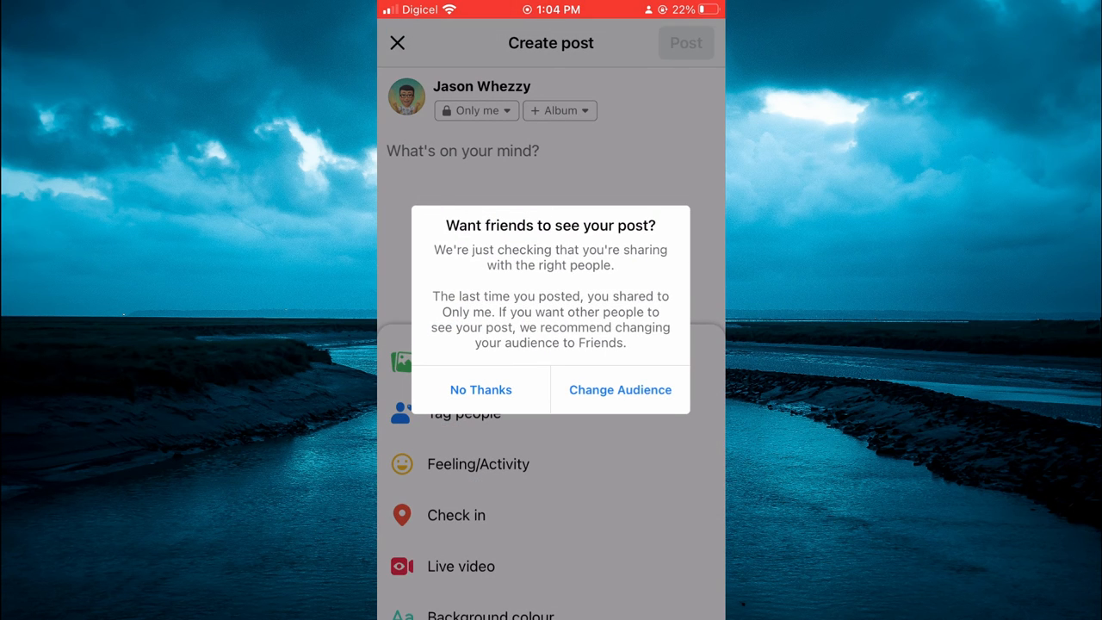
# Dismiss the audience prompt and paste the copied Drive link into the post
pyautogui.click(480, 389)
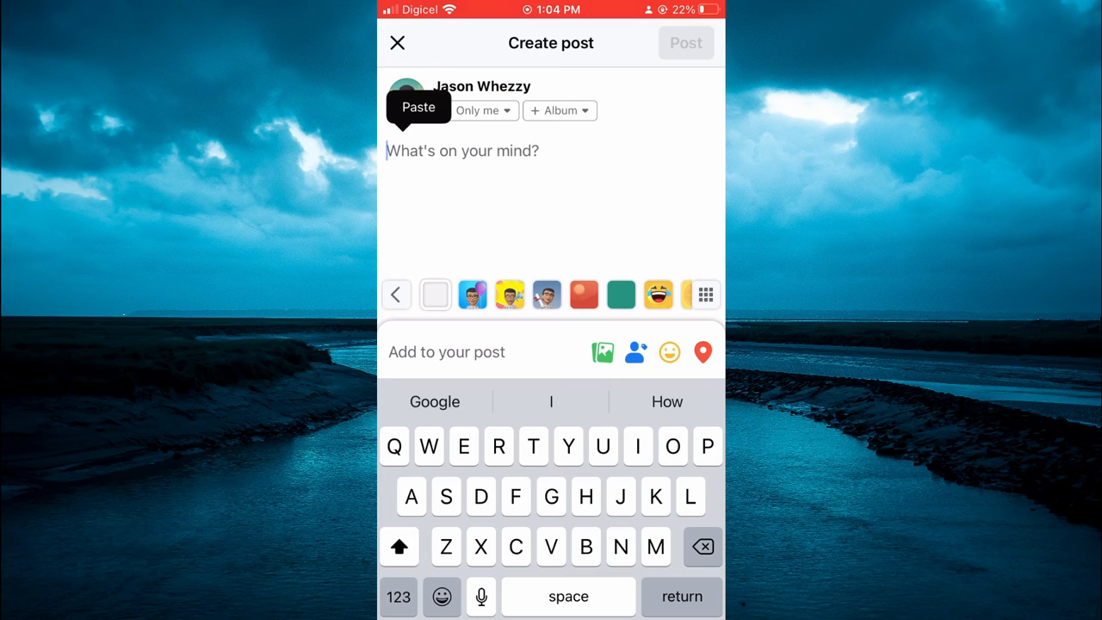
pyautogui.click(419, 106)
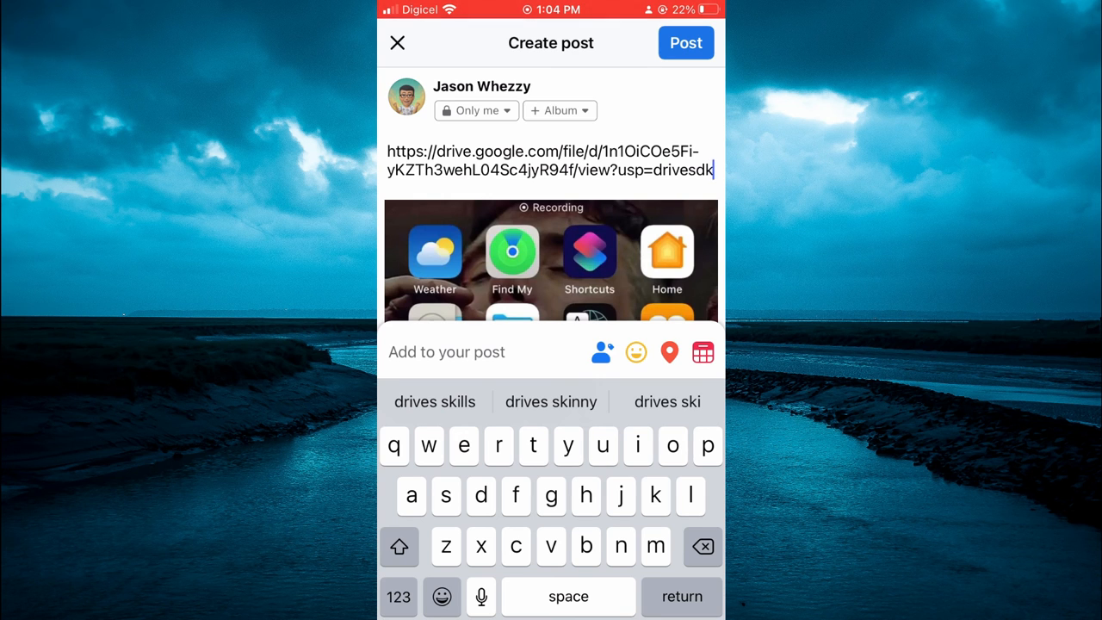
pyautogui.scroll(3)
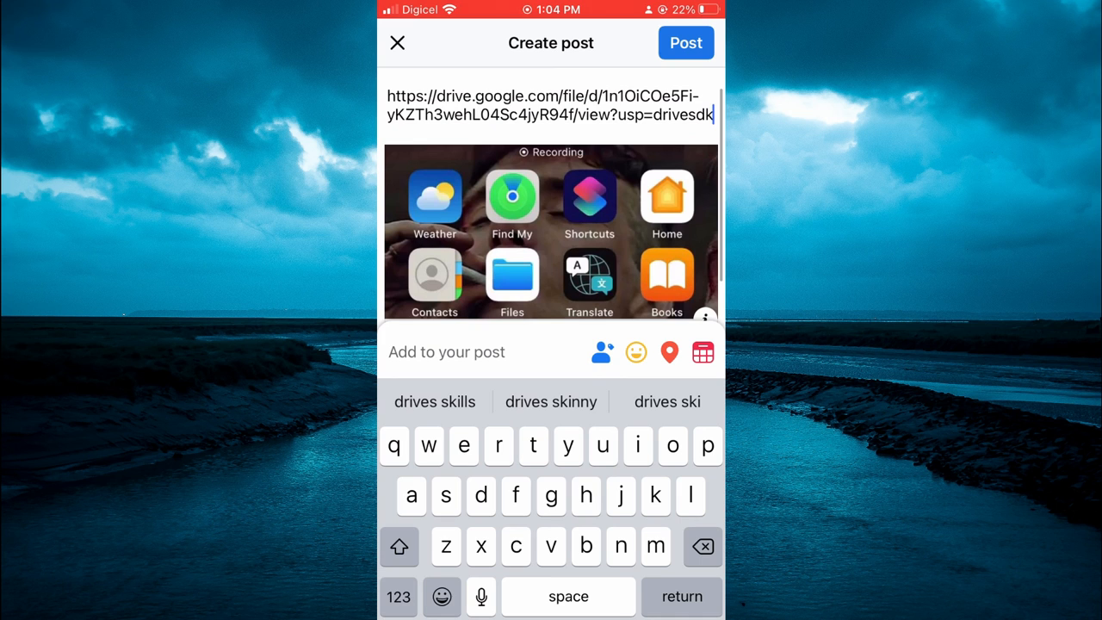